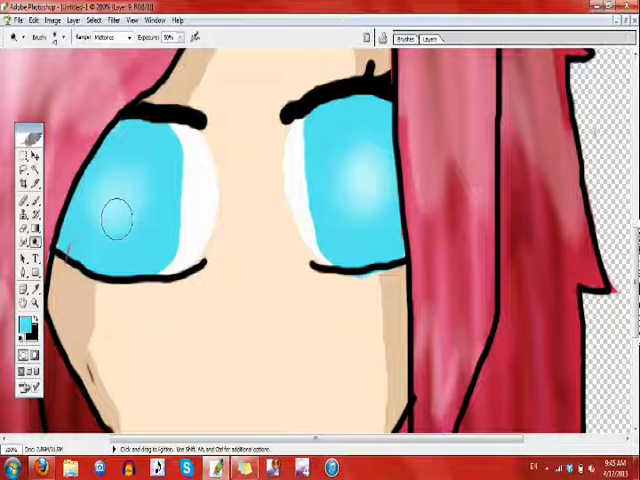
- Dodge across the blue irises at midtones to brighten them with glowing highlights
drag(115, 220, 385, 225)
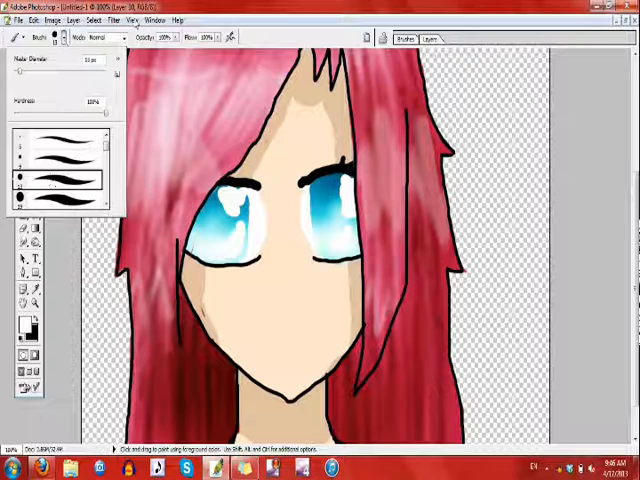
- Draw a small mouth line near the chin and pick a light beige skin tone
click(33, 37)
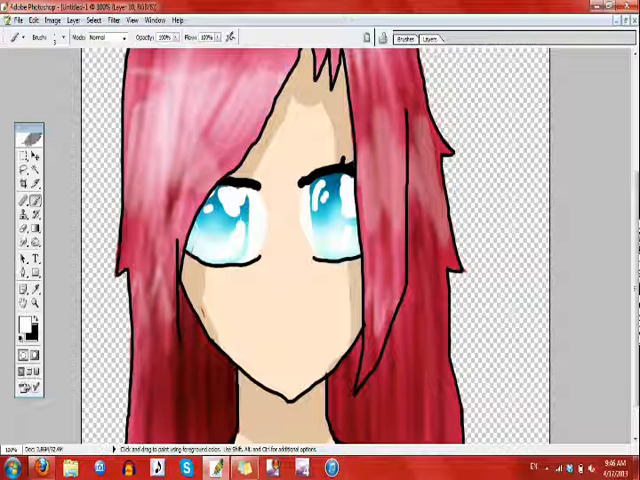
click(432, 38)
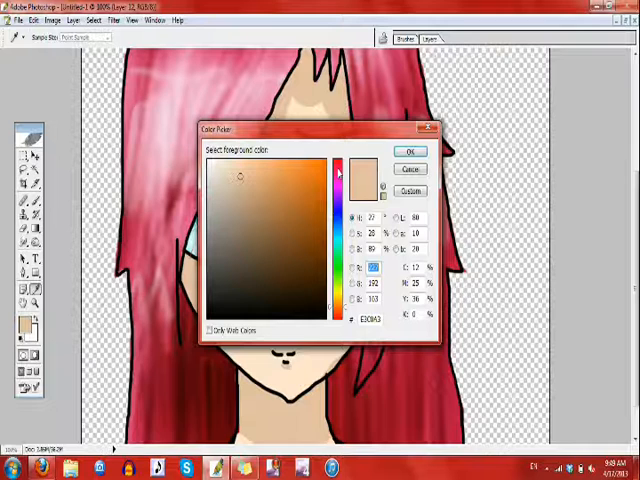
- Confirm pink as the foreground colour for cheek blush under the left eye
click(425, 152)
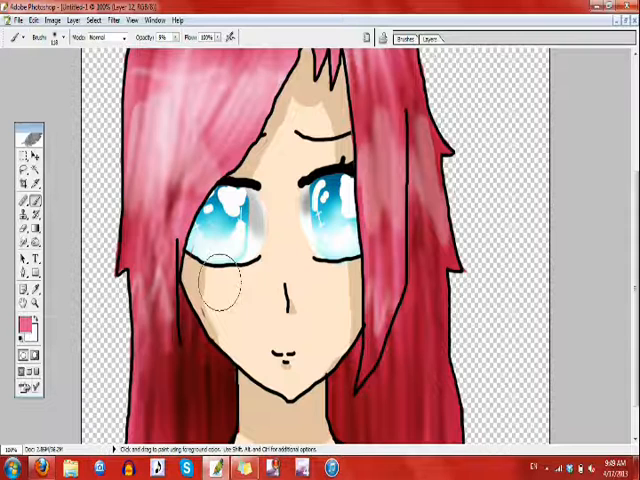